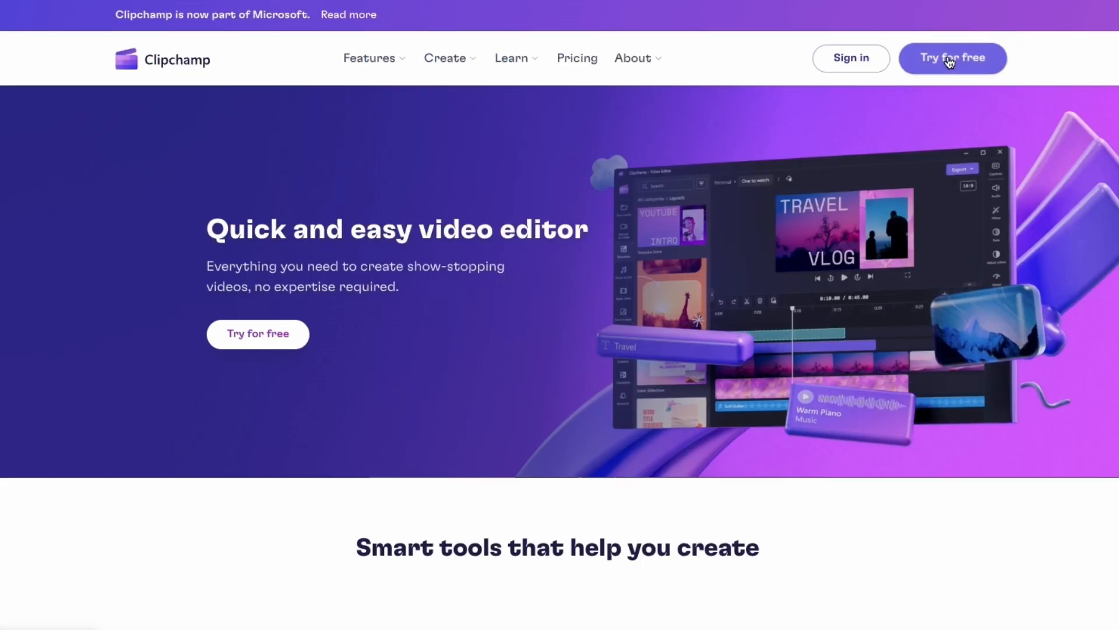
Launch the free Clipchamp editor from the homepage's 'Try for free' button.
left_click(952, 58)
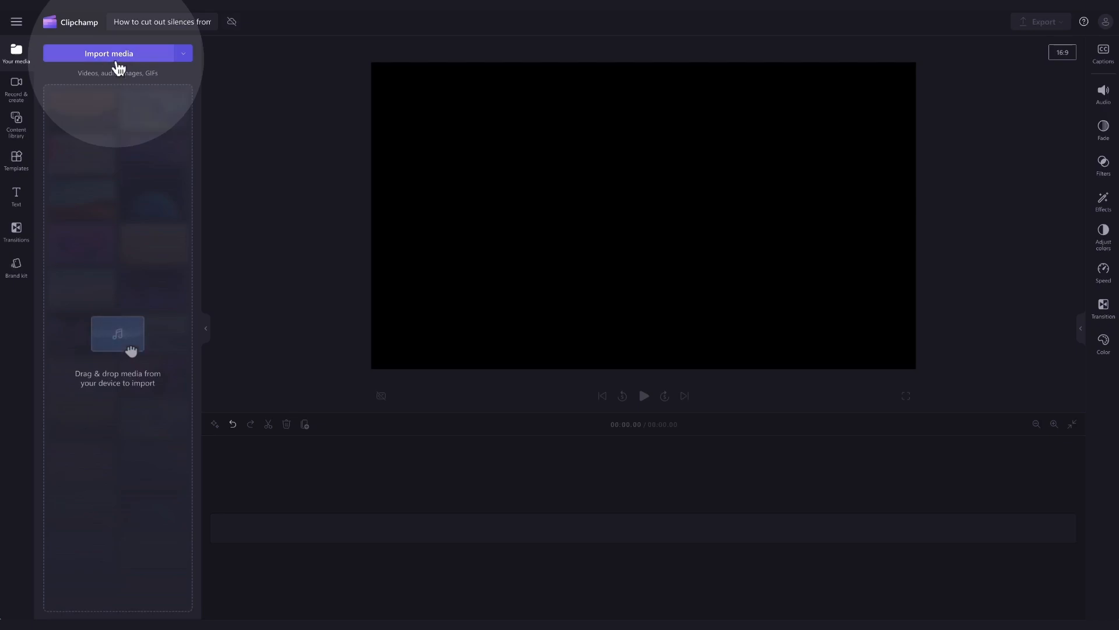
Import My video.mp4 from the device into the project's media library.
left_click(109, 52)
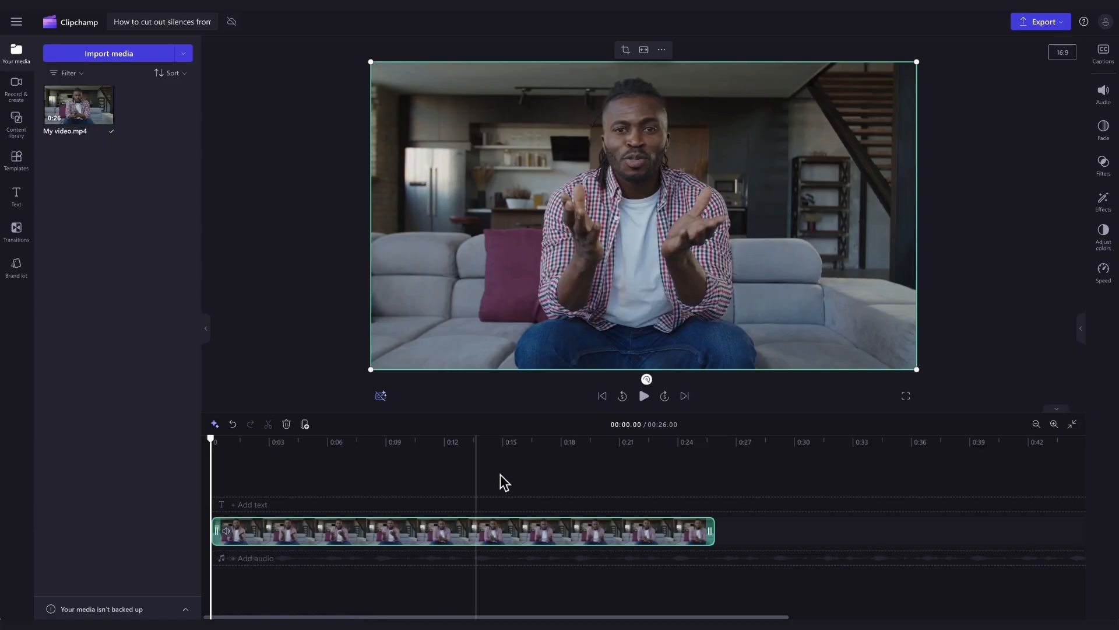
left_click(642, 396)
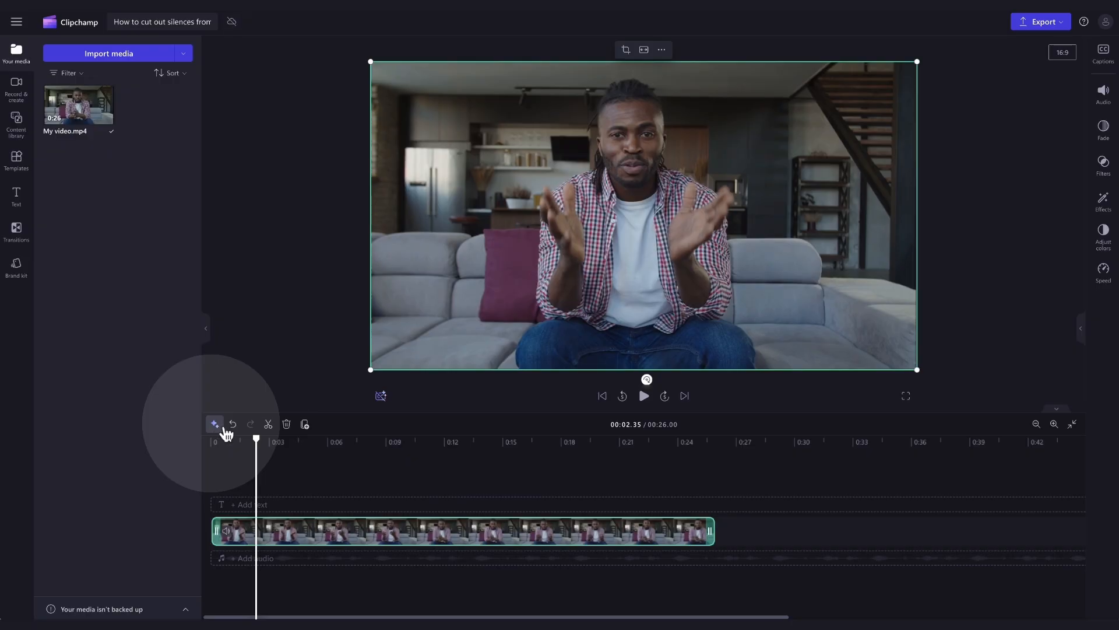
Transcribe the clip's audio in English (United States), profanity filter off, to detect pauses.
left_click(215, 425)
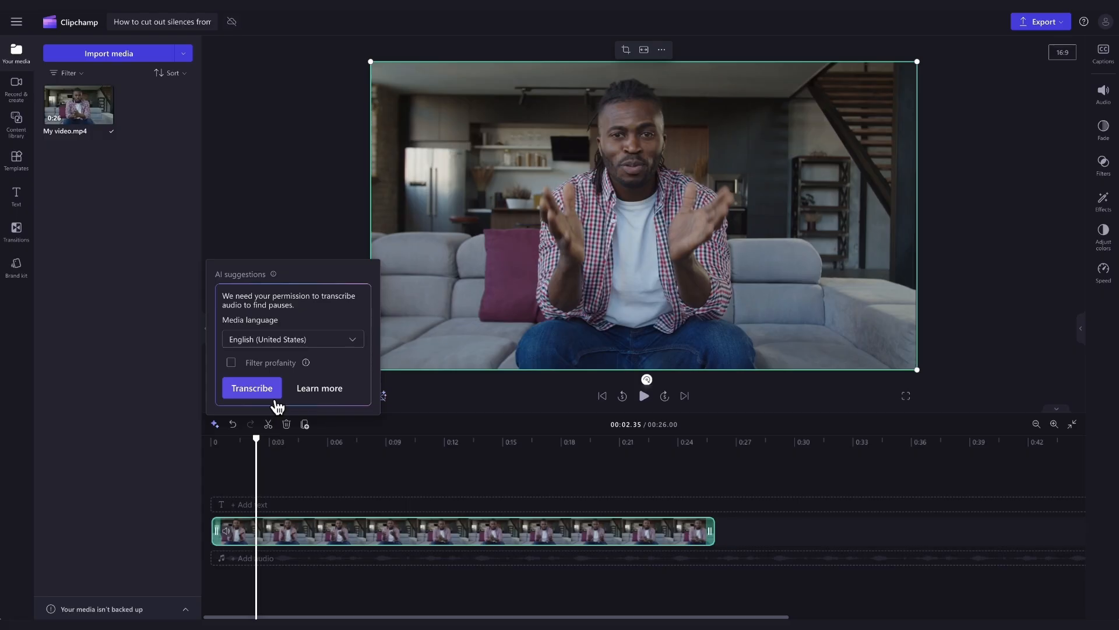
mouse_move(320, 387)
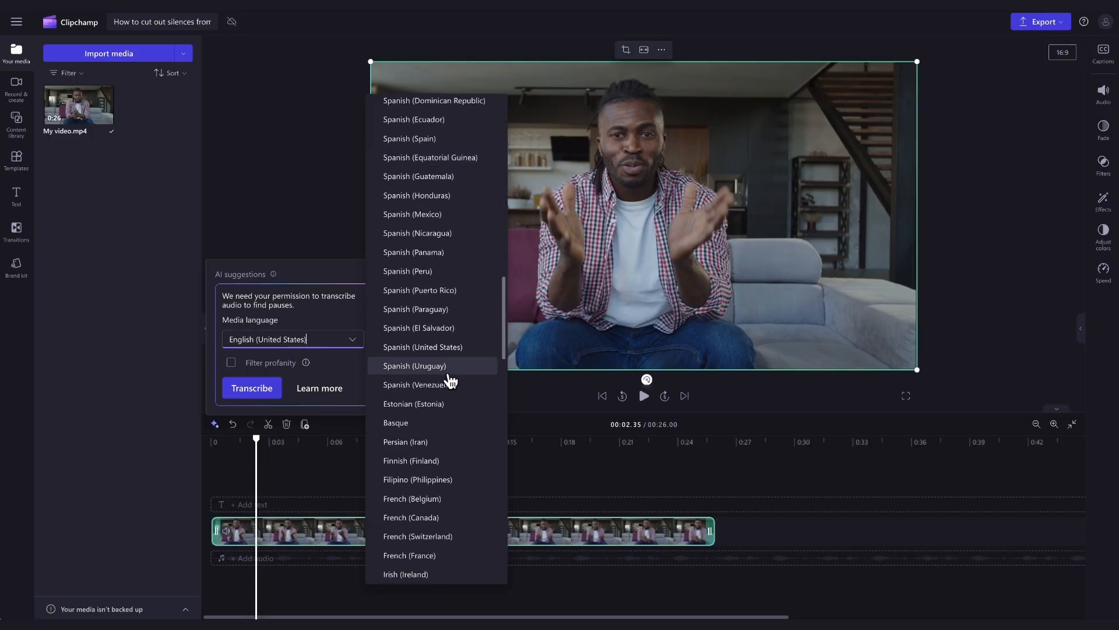
left_click(350, 332)
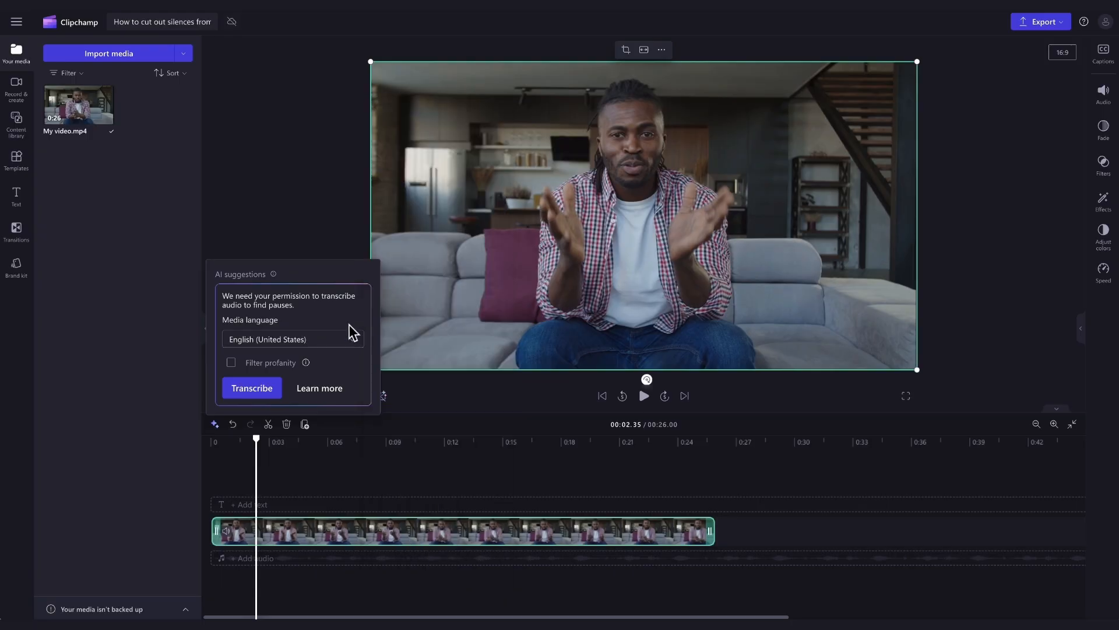
left_click(231, 363)
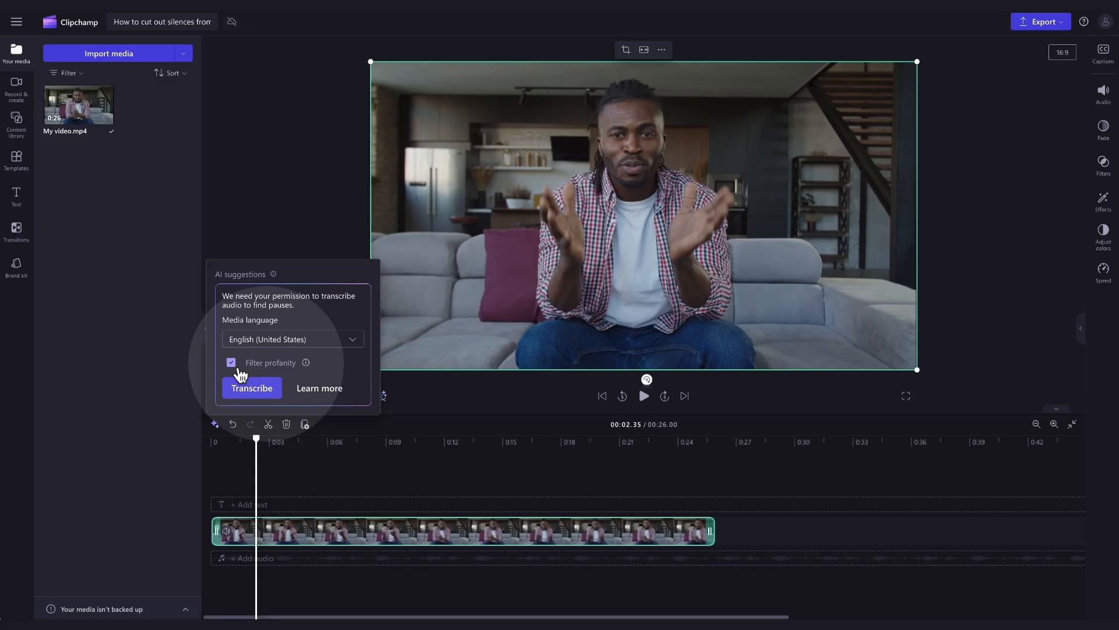
left_click(231, 362)
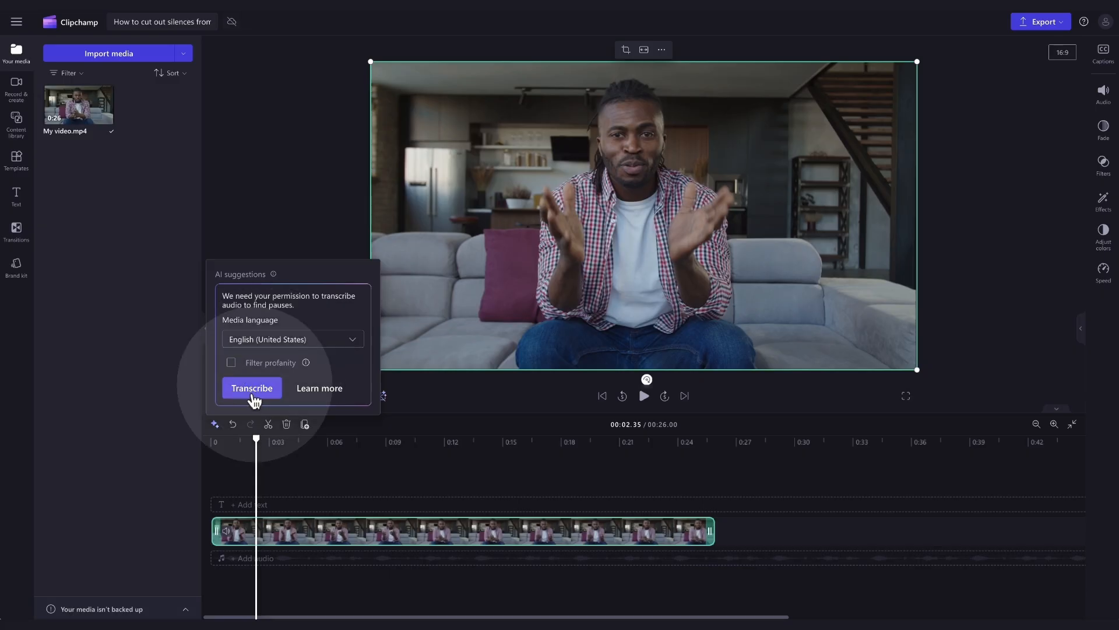
left_click(252, 387)
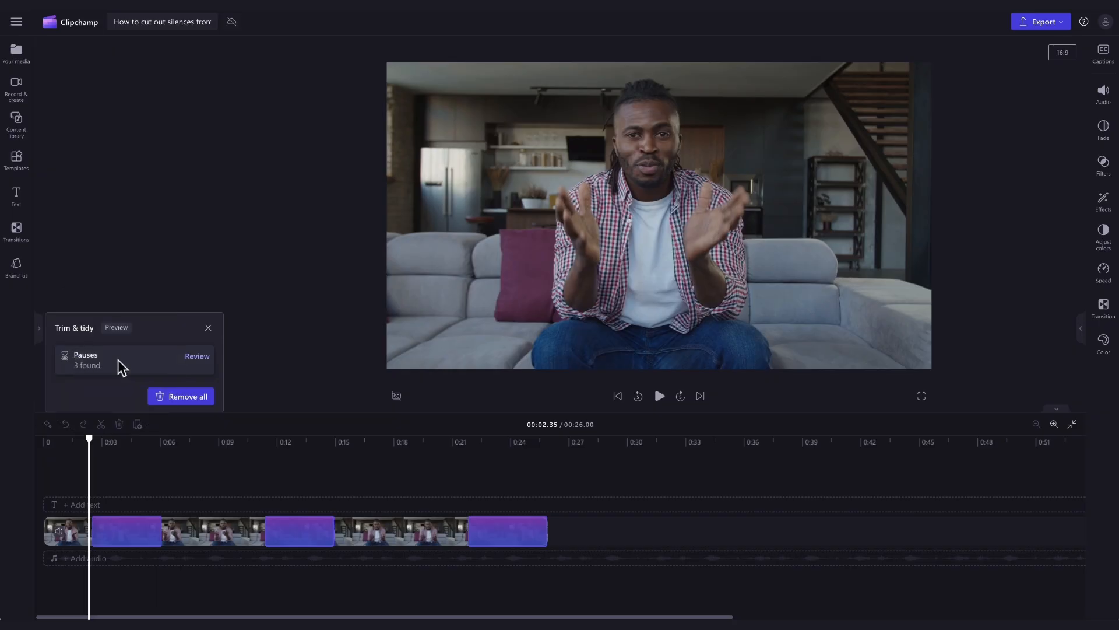
Step through the three detected pauses in review mode, trying Remove on individual pauses.
left_click(197, 357)
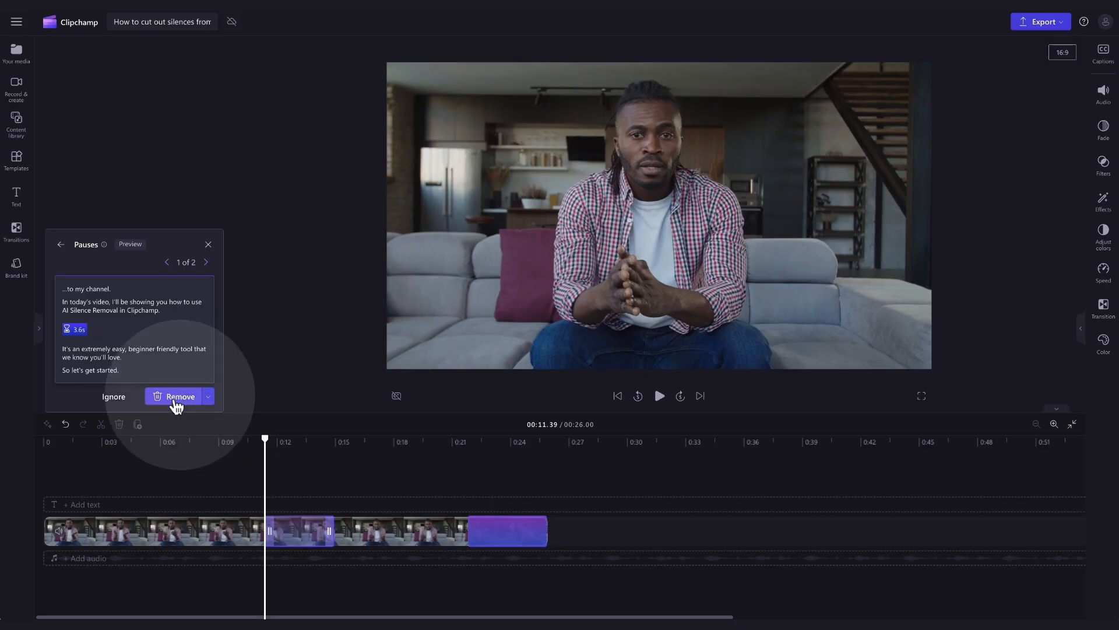
left_click(179, 397)
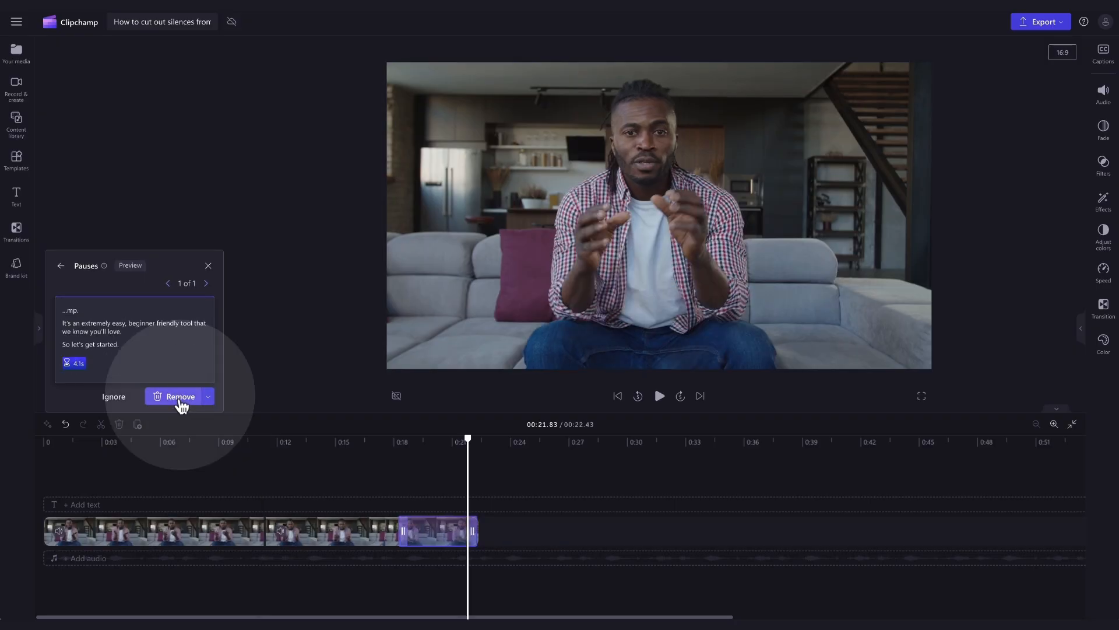
left_click(179, 396)
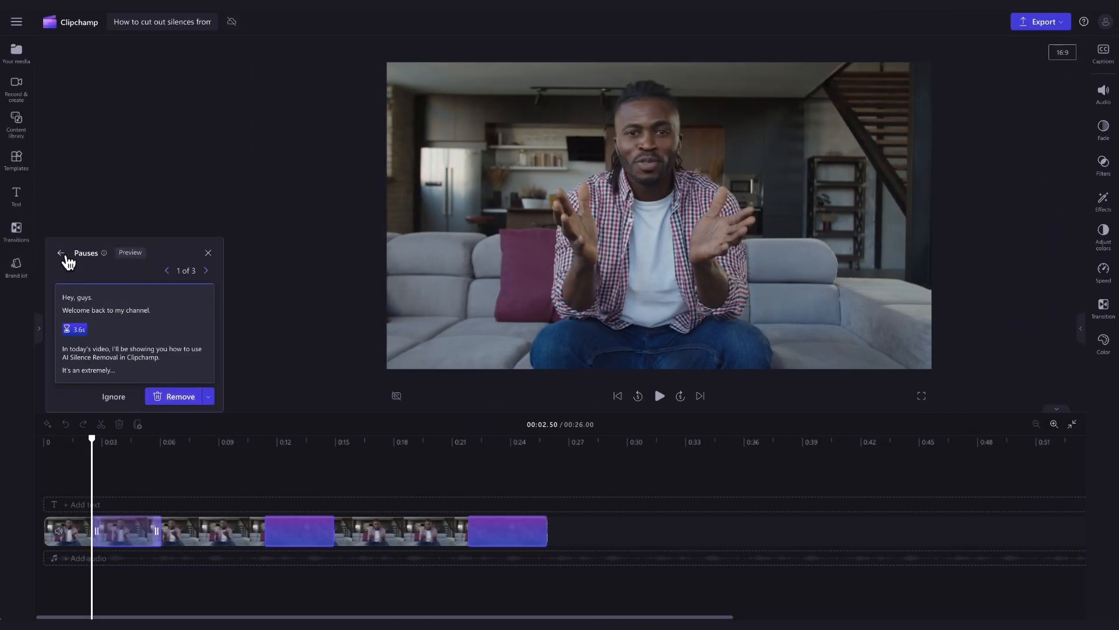
Remove all three detected pauses at once, shortening the video from 26 to 14.76 seconds.
left_click(62, 253)
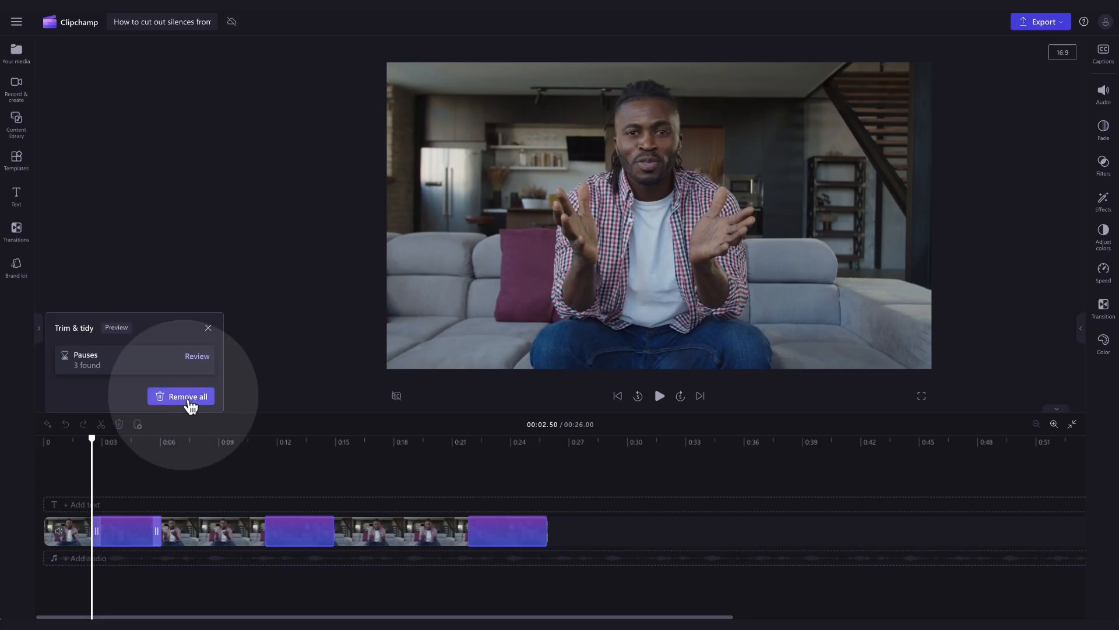
left_click(182, 396)
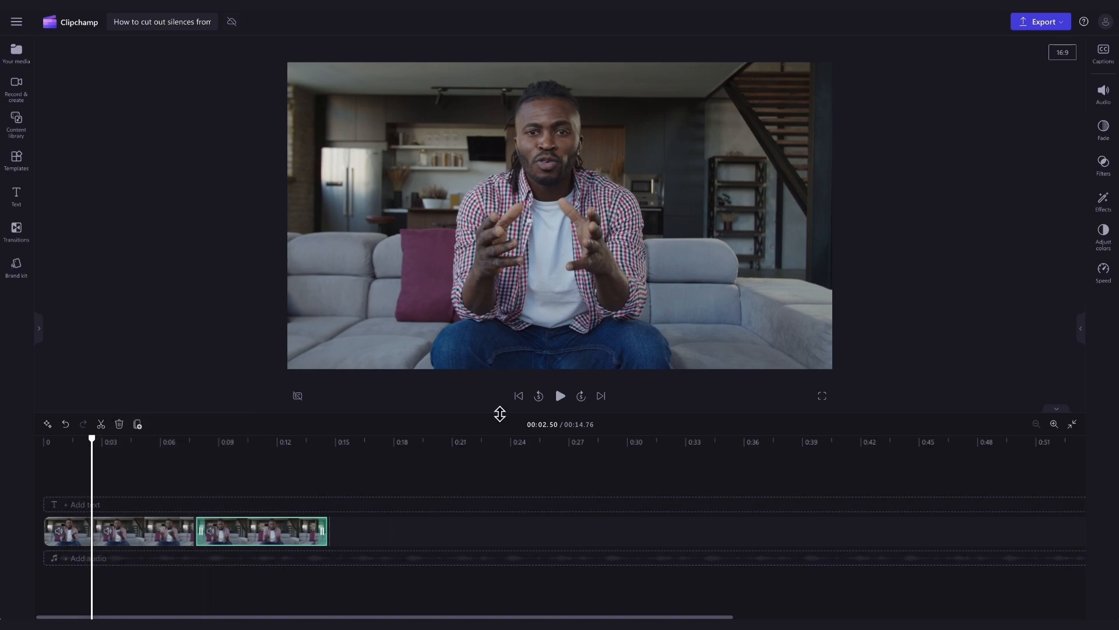
left_click(561, 395)
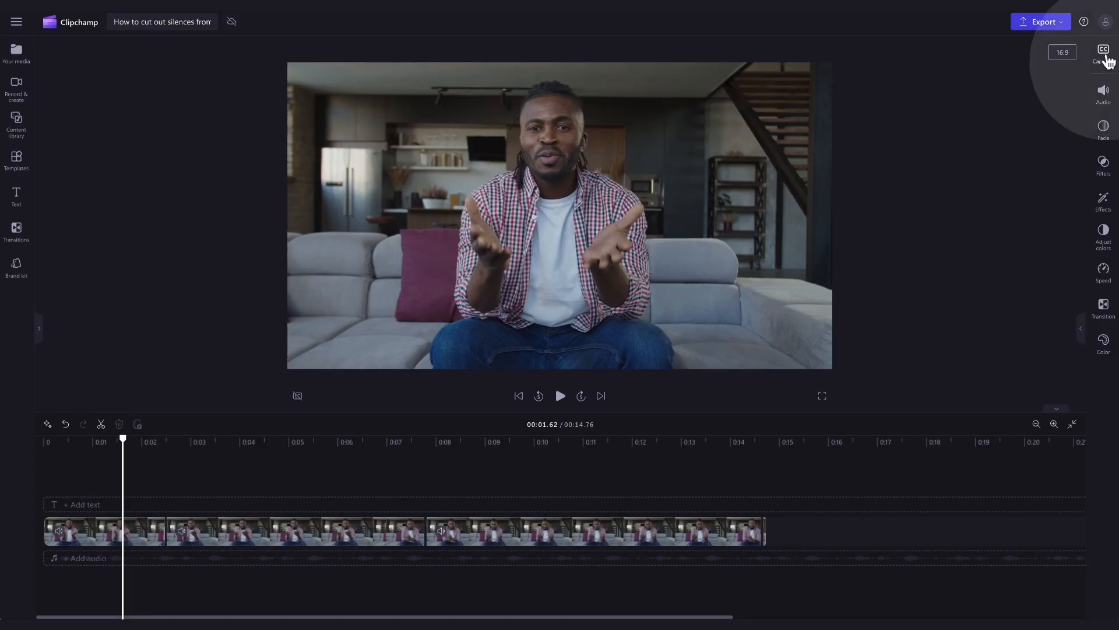
Show the autocaptions transcript and download the captions as an .srt subtitle file.
left_click(1102, 52)
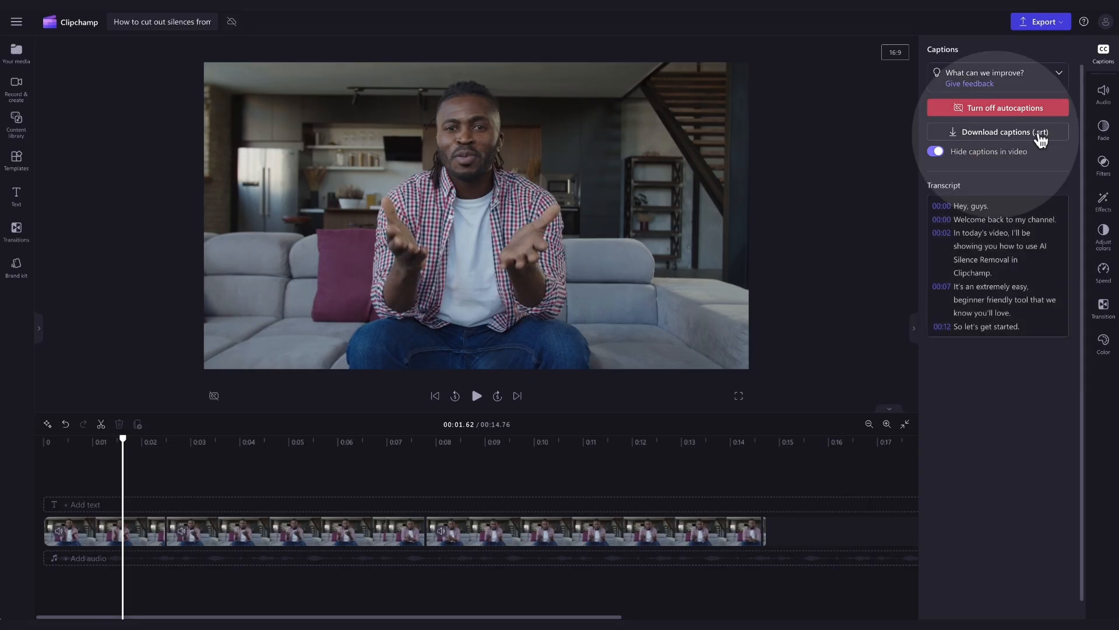
left_click(998, 131)
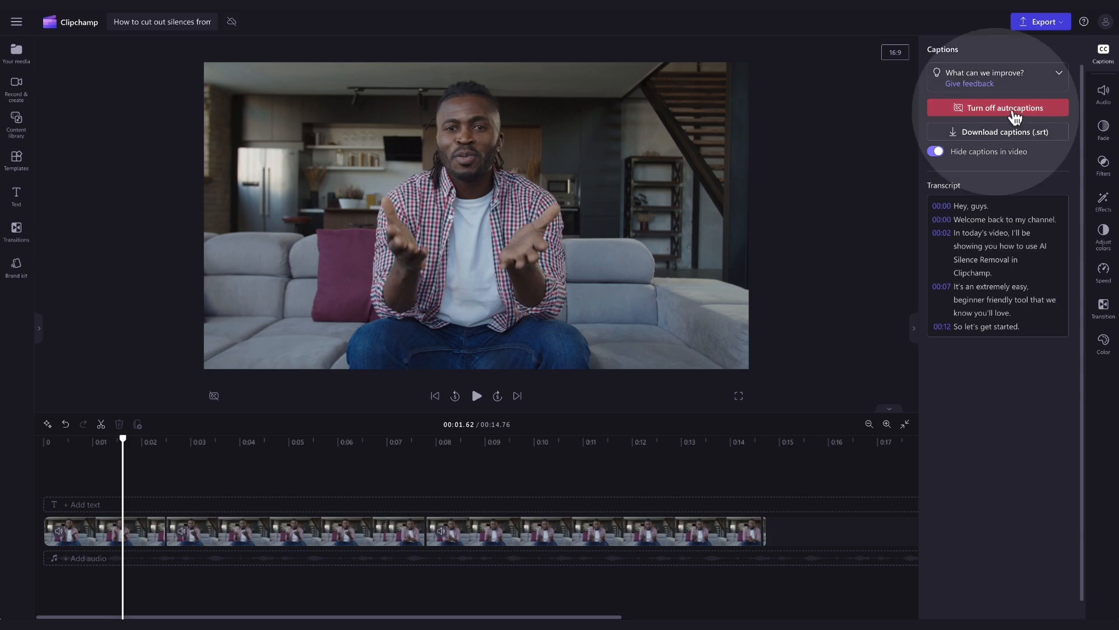
mouse_move(1005, 116)
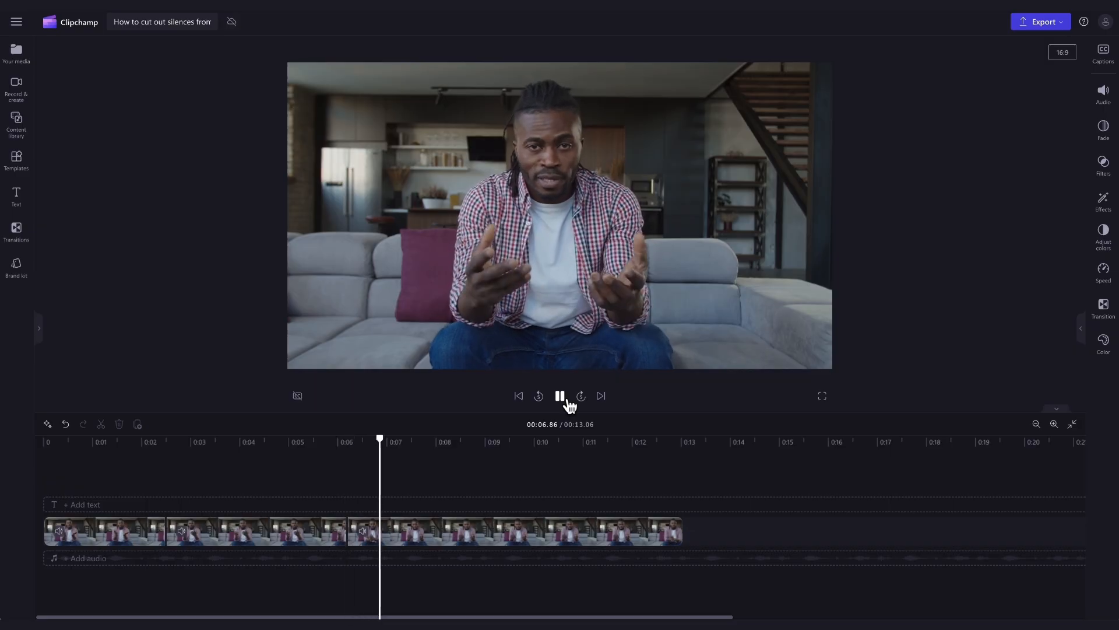
Export the trimmed video as a 1080p MP4 and choose to save it to the computer.
left_click(560, 396)
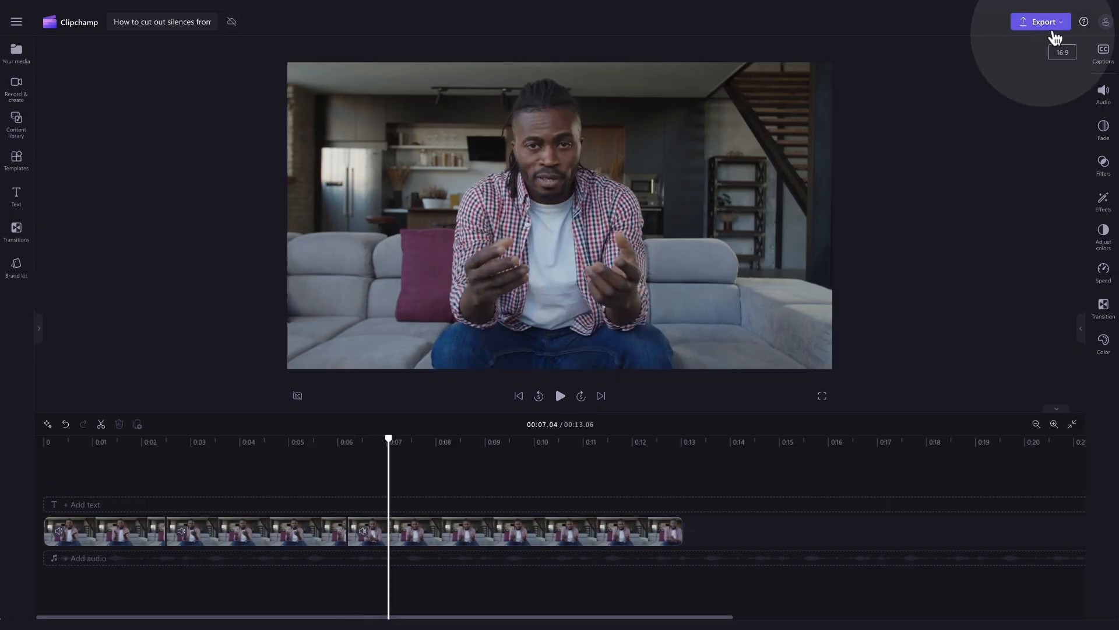
left_click(1039, 21)
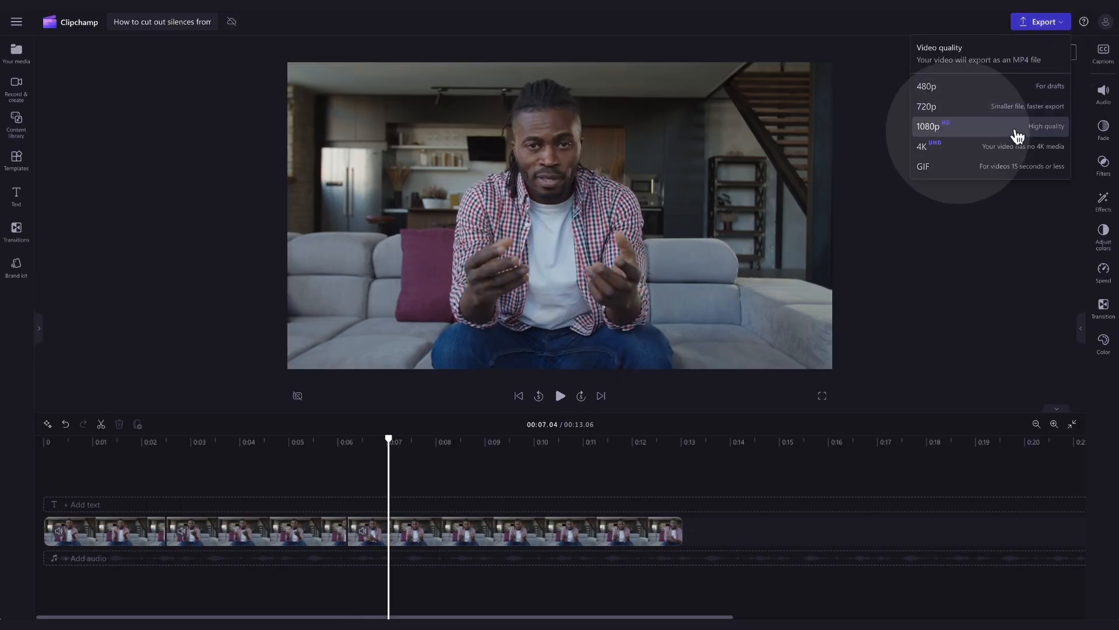
left_click(929, 126)
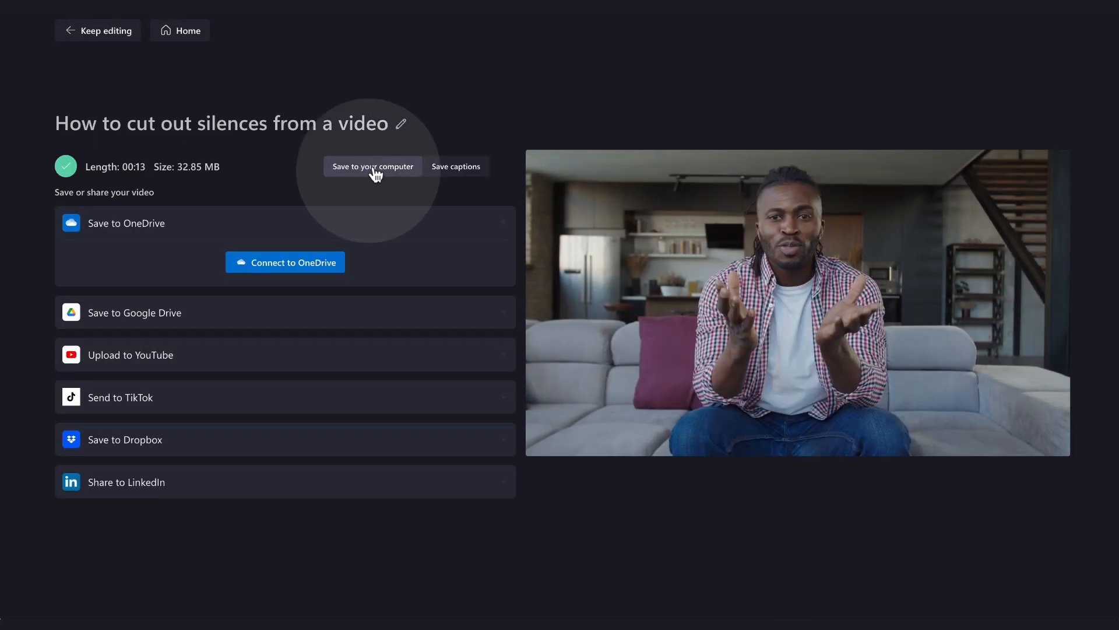
left_click(372, 167)
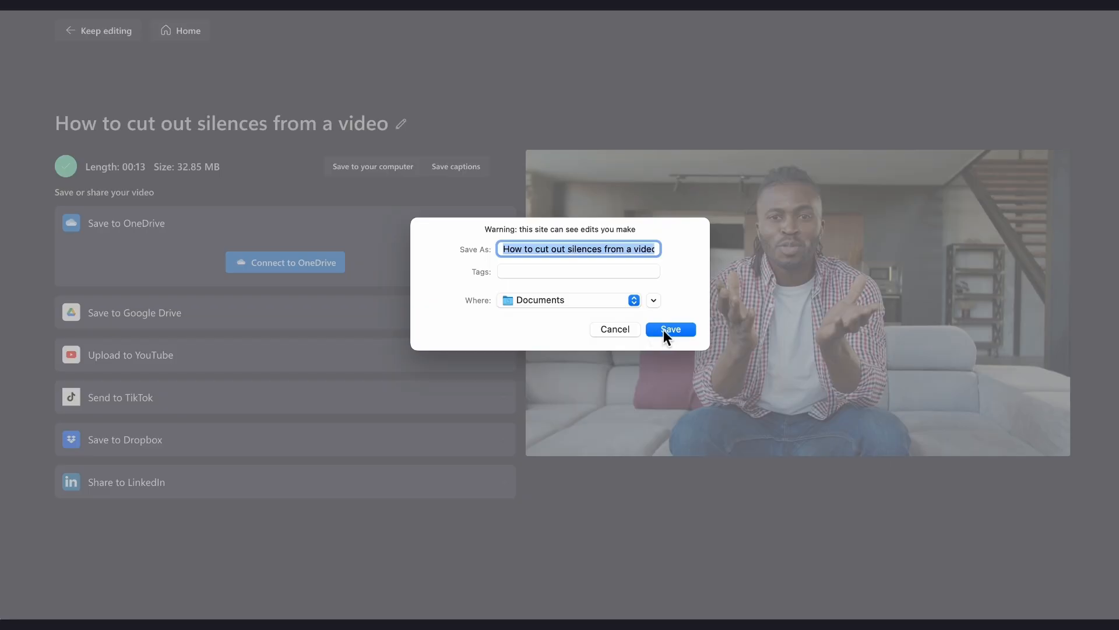